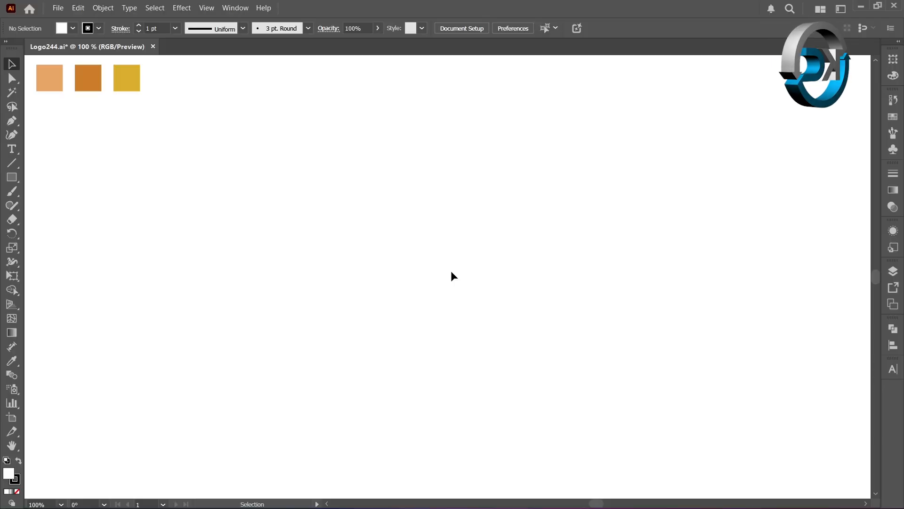
# Turn on Show Center Mark in the Artboard Options.
pyautogui.click(12, 419)
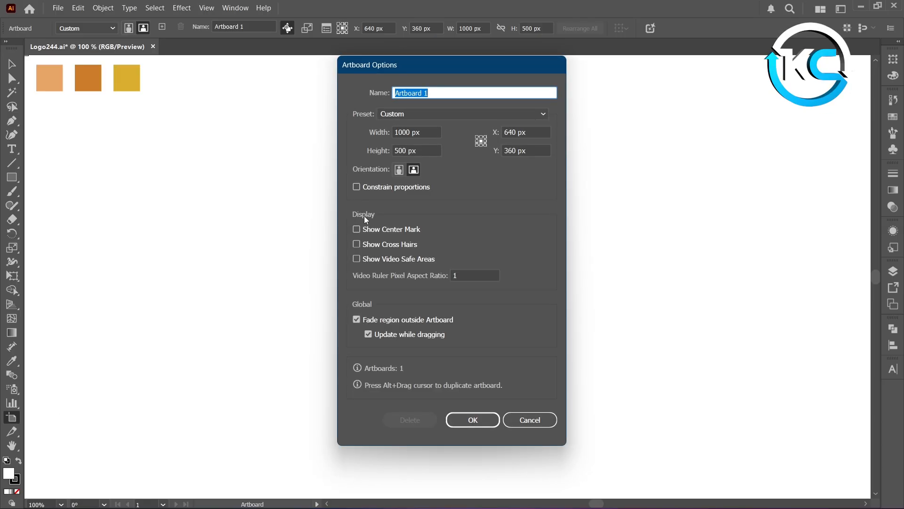
pyautogui.click(357, 229)
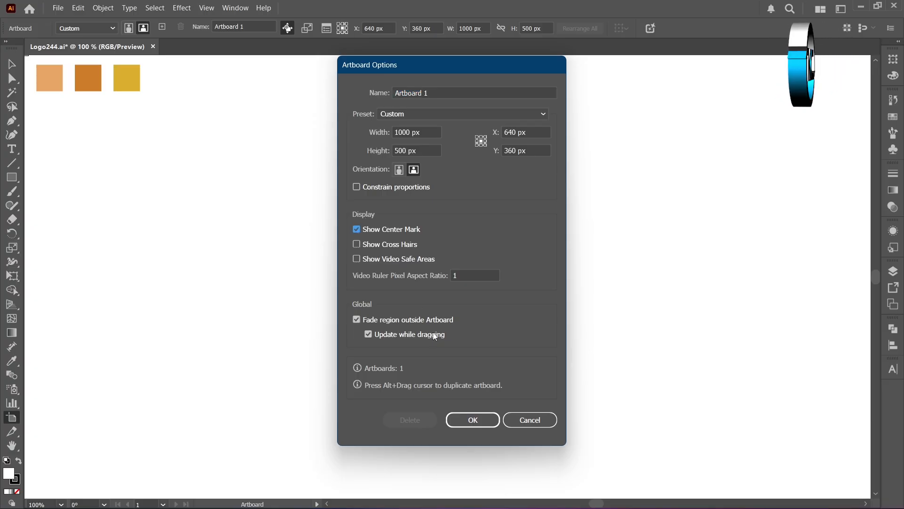
pyautogui.click(473, 419)
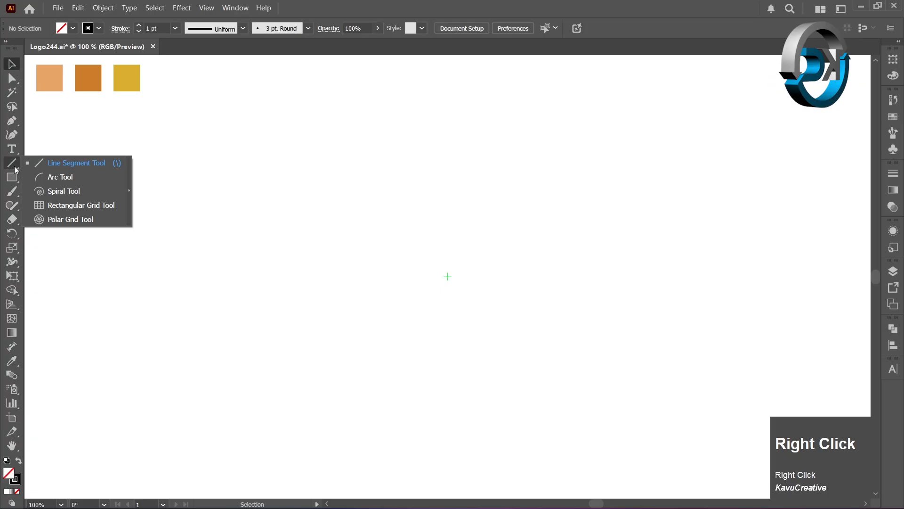
pyautogui.moveTo(82, 204)
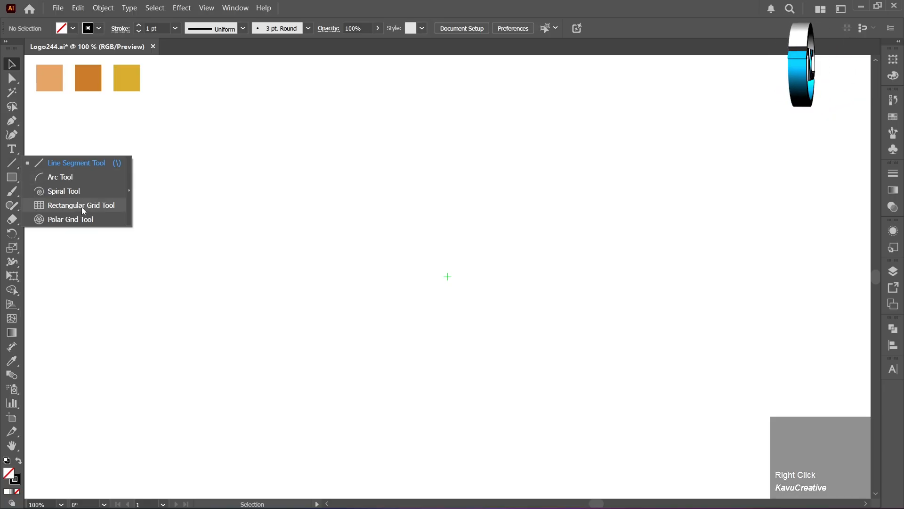
# Create a 300 × 300 px rectangular grid with 7 horizontal and 7 vertical dividers at the centre mark.
pyautogui.click(81, 205)
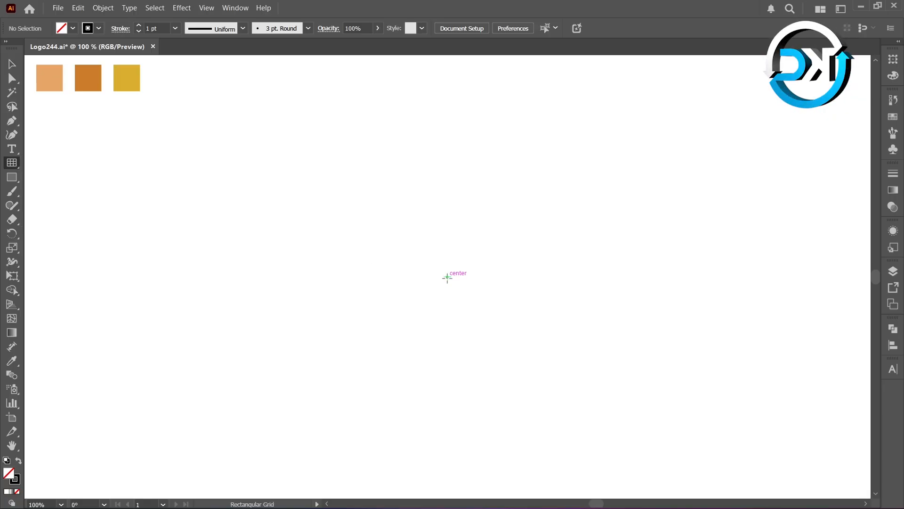
pyautogui.click(447, 277)
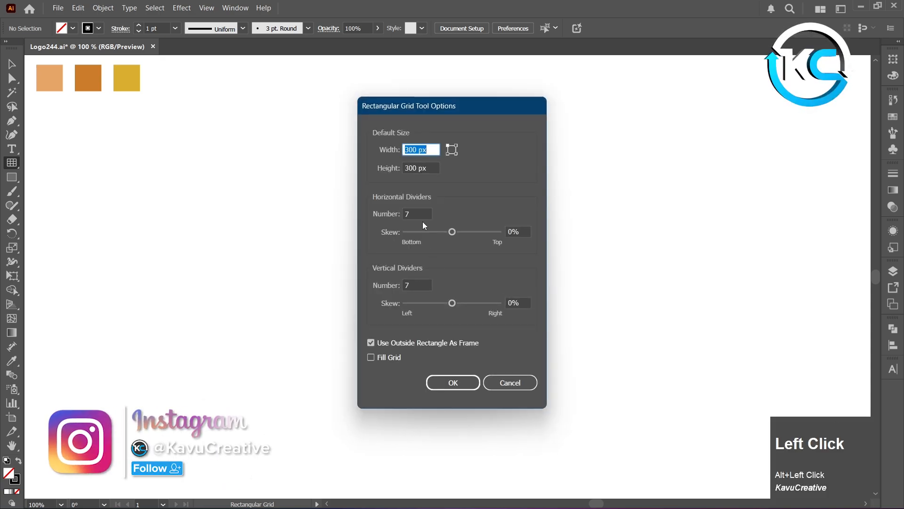
pyautogui.click(421, 168)
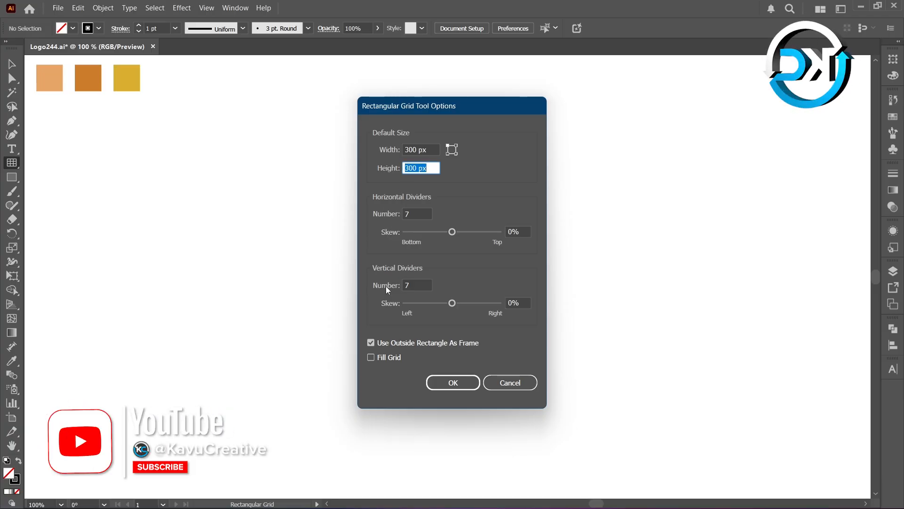
pyautogui.click(417, 285)
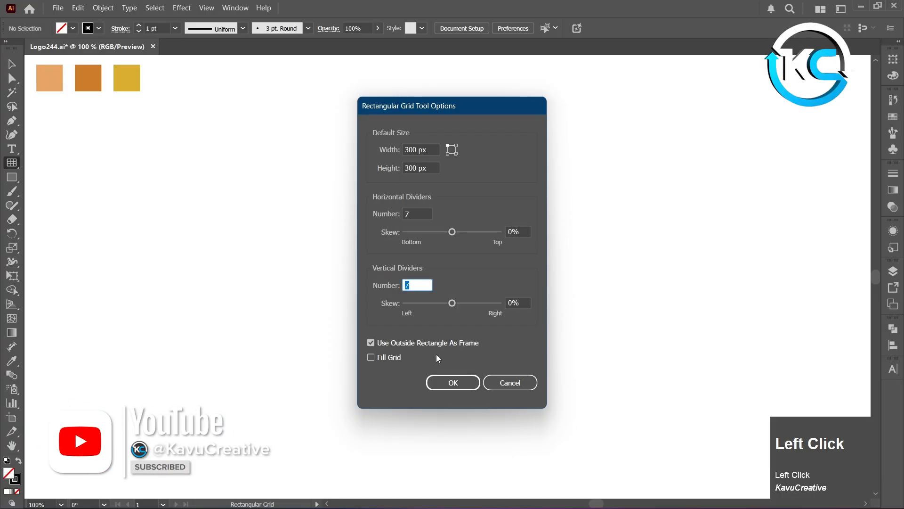
pyautogui.click(453, 383)
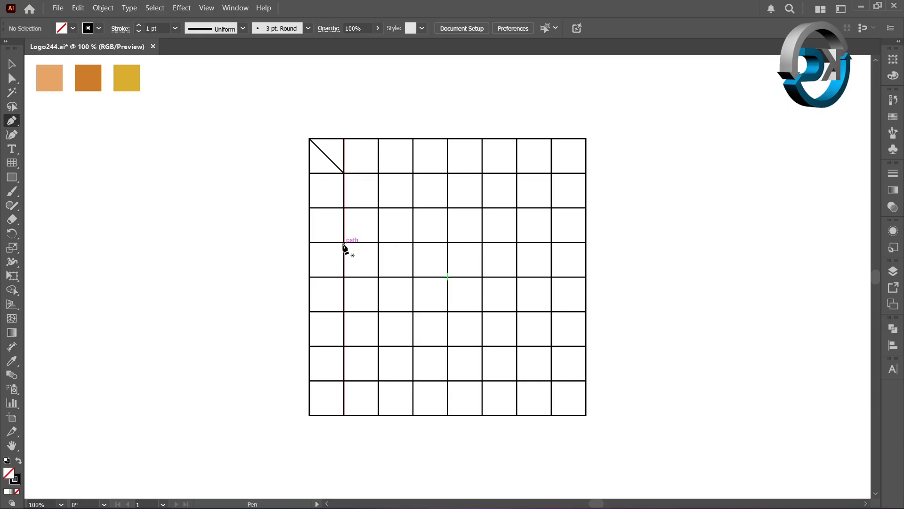
# Draw a diagonal across a left-column cell and a slanted line from the grid centre.
pyautogui.click(311, 276)
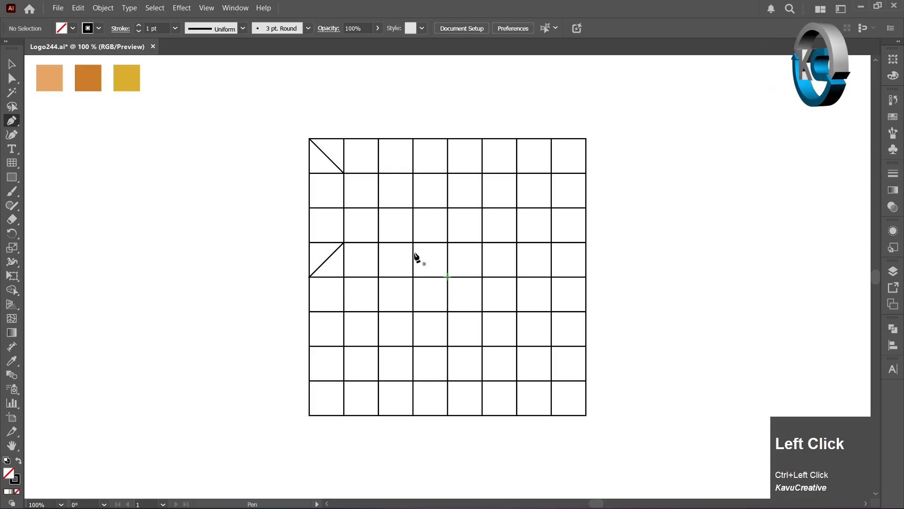
pyautogui.click(447, 277)
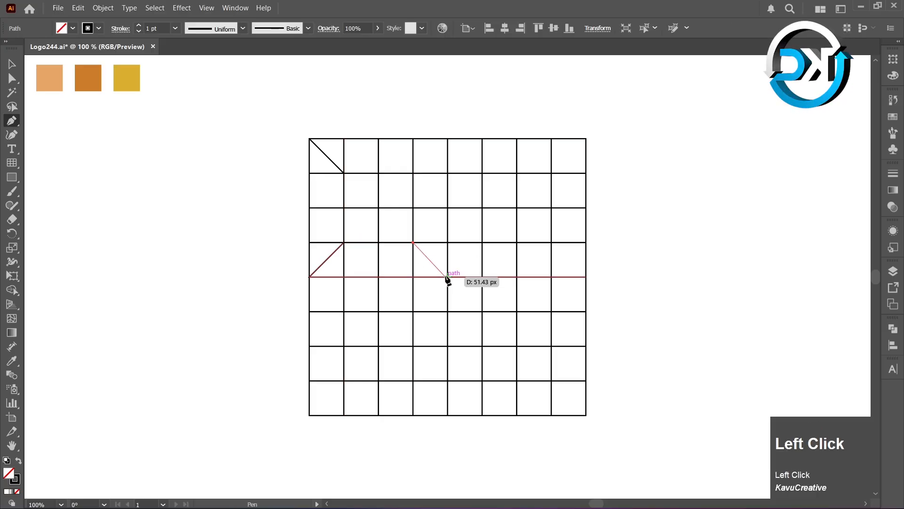
pyautogui.click(447, 277)
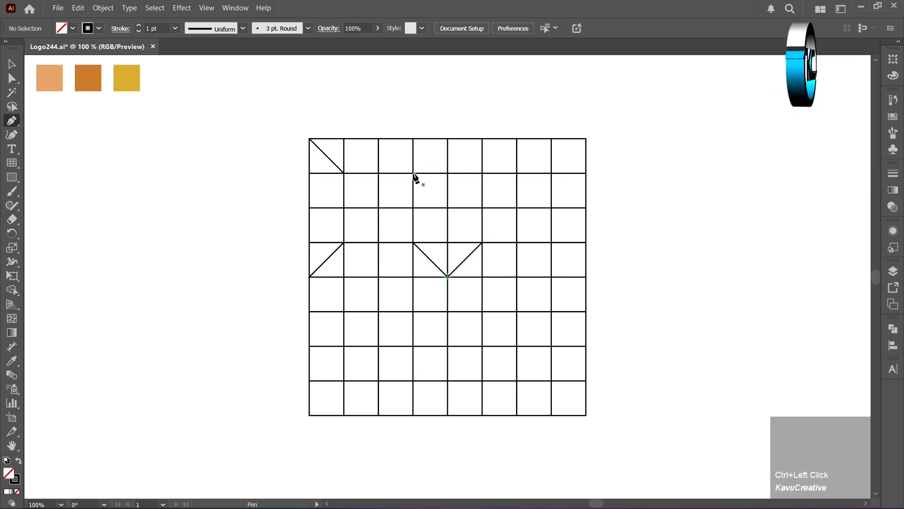
pyautogui.click(447, 139)
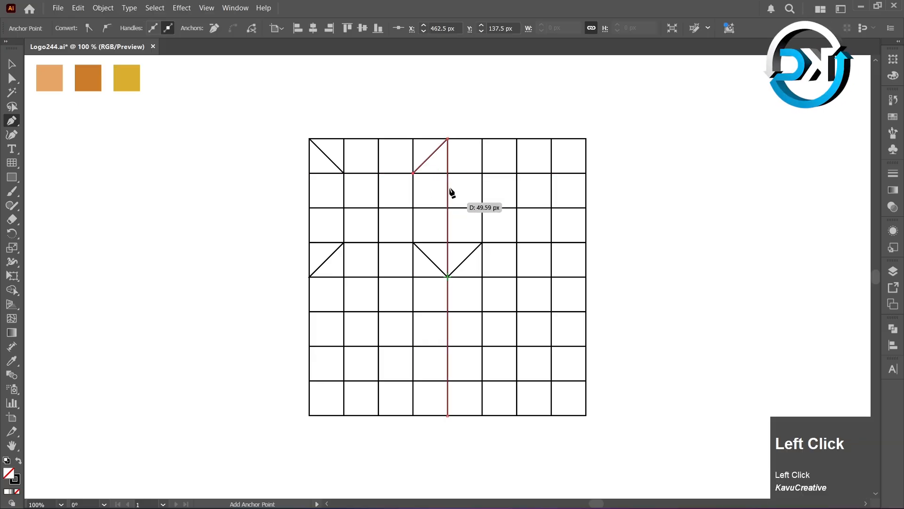
# Draw the edges of the diamond above the grid centre with the Pen tool.
pyautogui.click(448, 141)
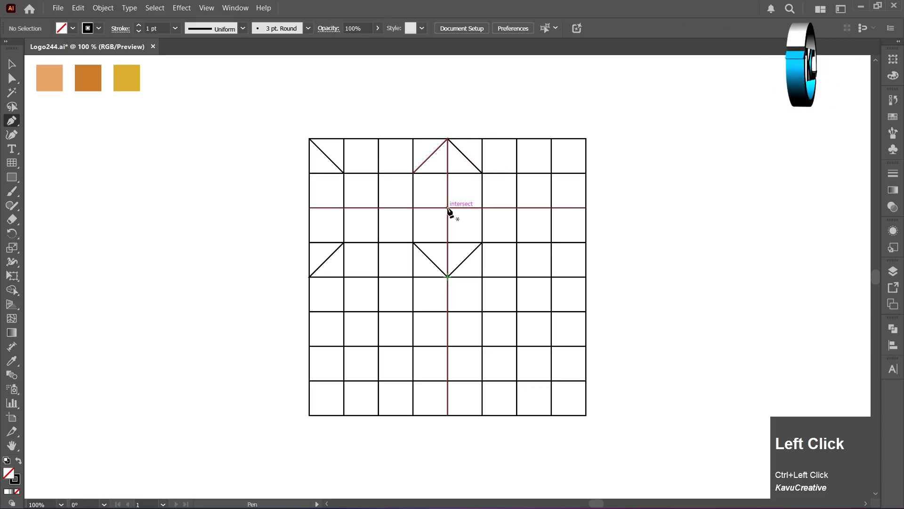
pyautogui.click(481, 173)
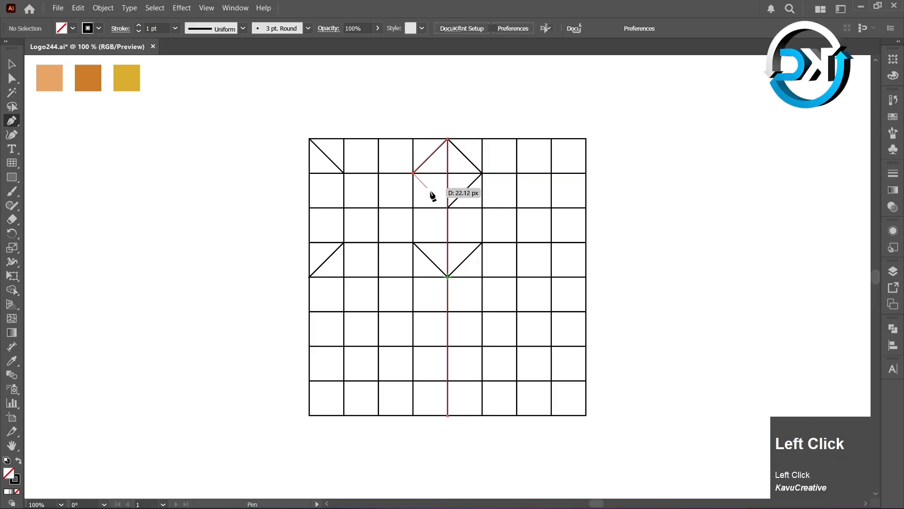
pyautogui.click(447, 198)
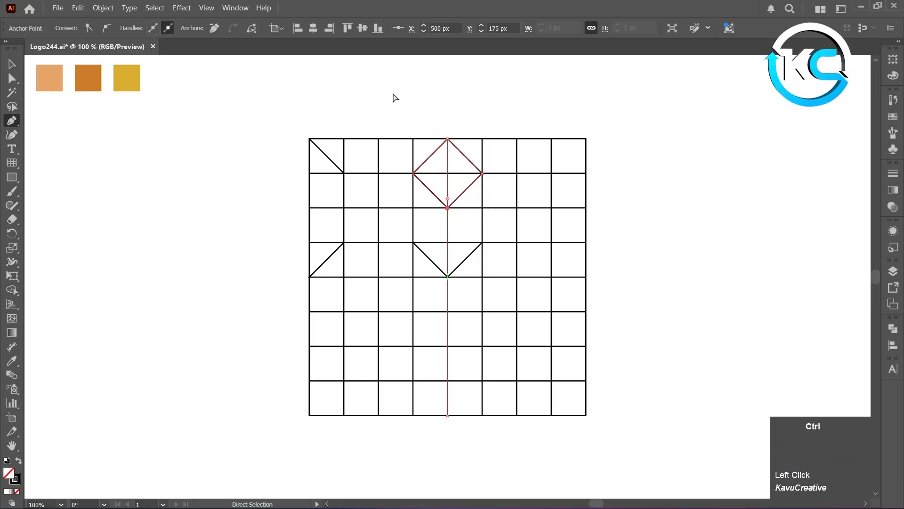
pyautogui.click(289, 136)
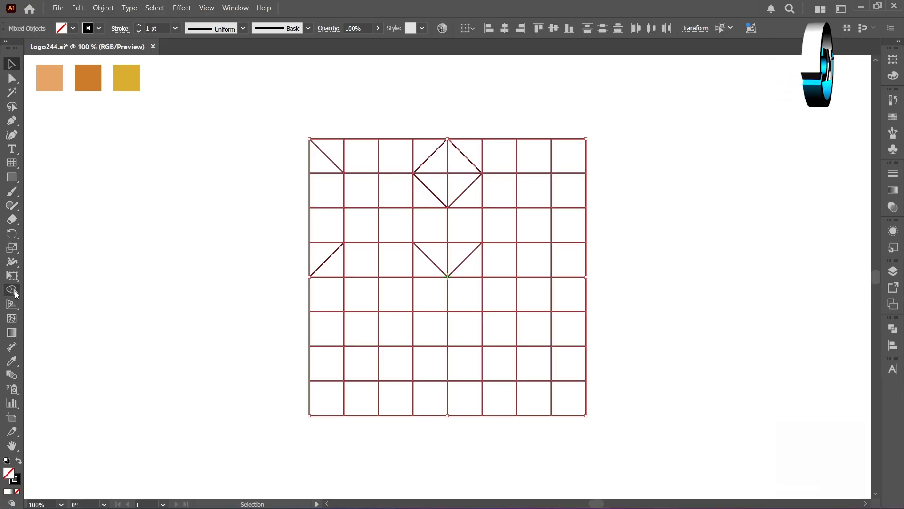
# Merge the diamond regions with Shape Builder, removing the small triangle and the cell row below.
pyautogui.click(11, 291)
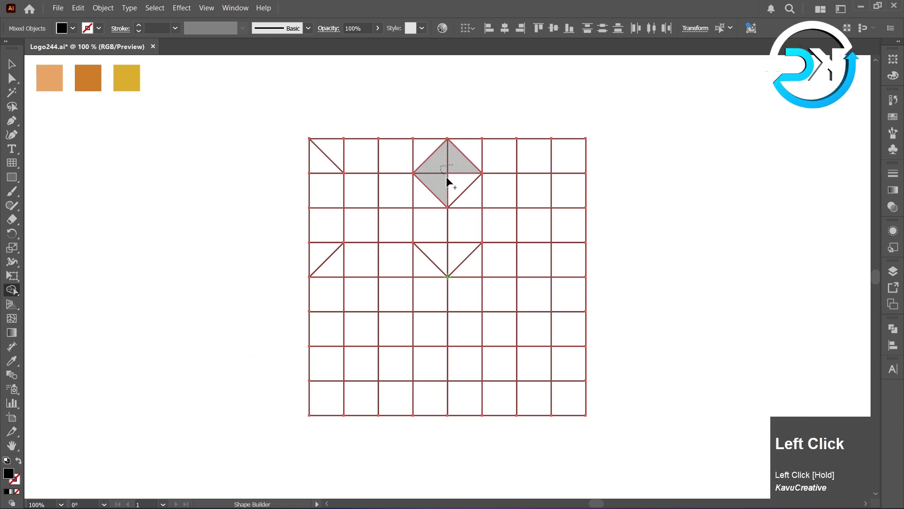
pyautogui.click(447, 170)
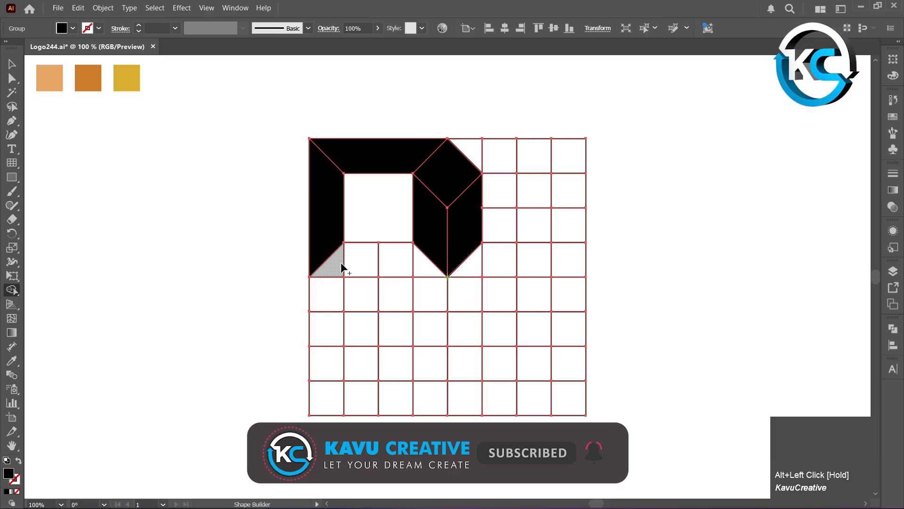
pyautogui.click(380, 240)
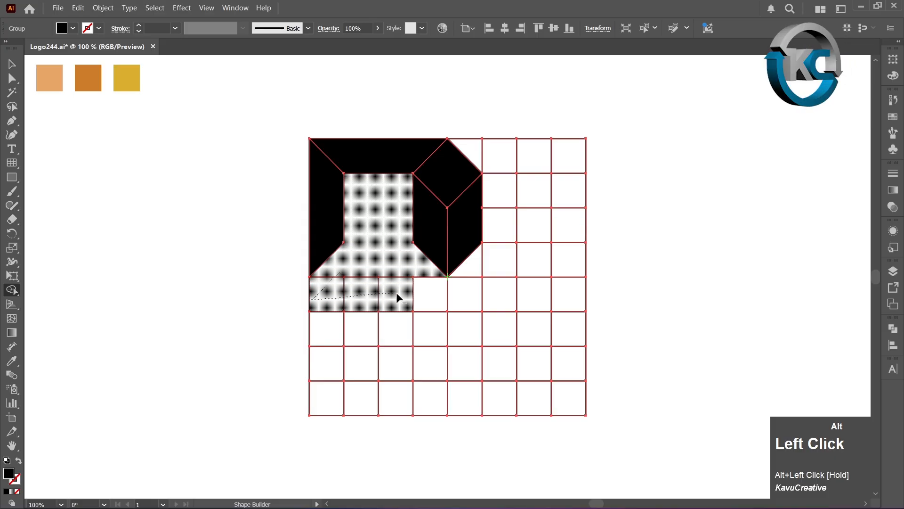
pyautogui.click(398, 298)
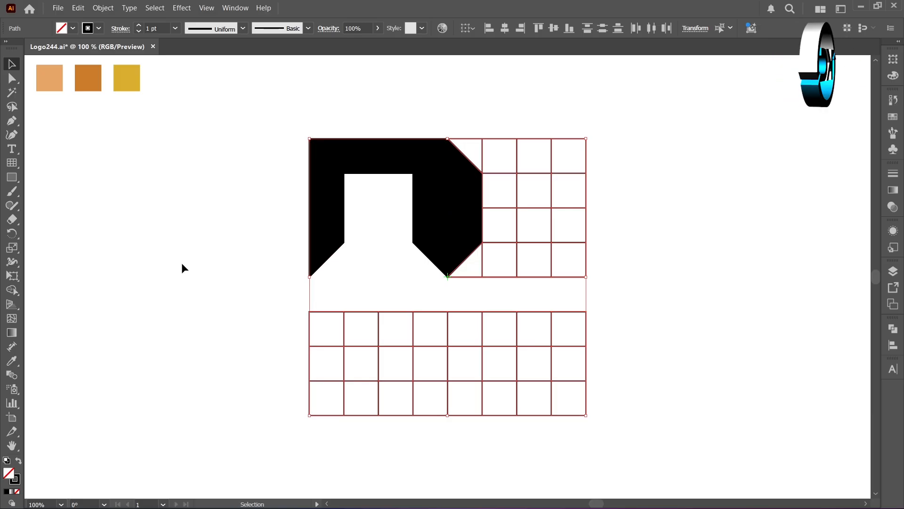
# Deselect the carved shape and select a remaining face of the block.
pyautogui.click(191, 273)
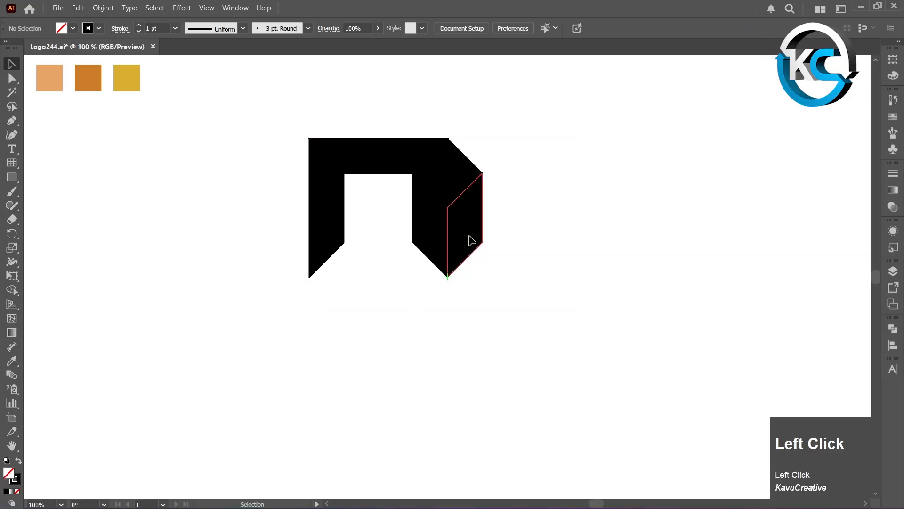
pyautogui.click(11, 360)
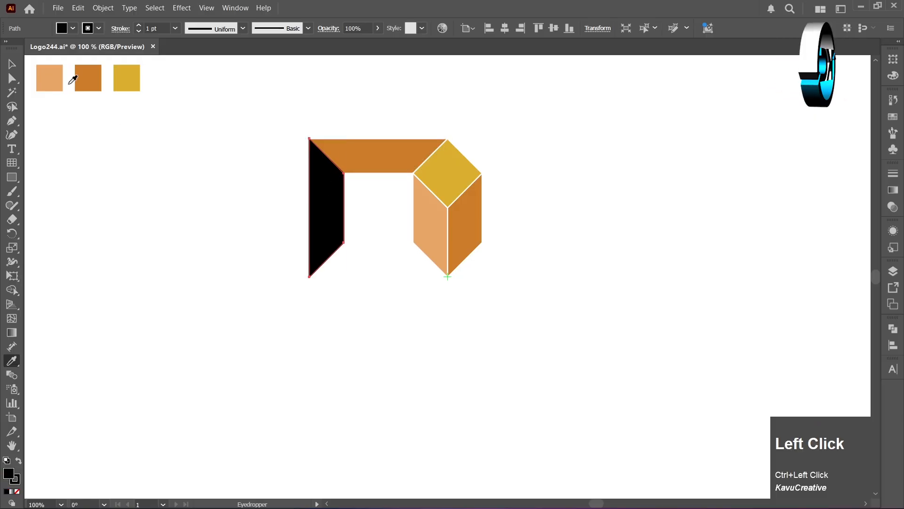
# Fill the black left face with the light orange swatch, then deselect it.
pyautogui.click(48, 78)
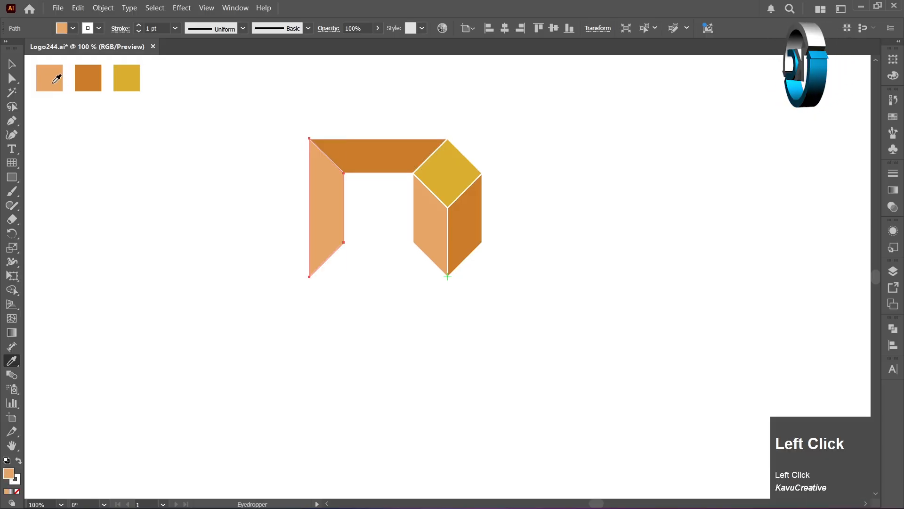
pyautogui.click(11, 64)
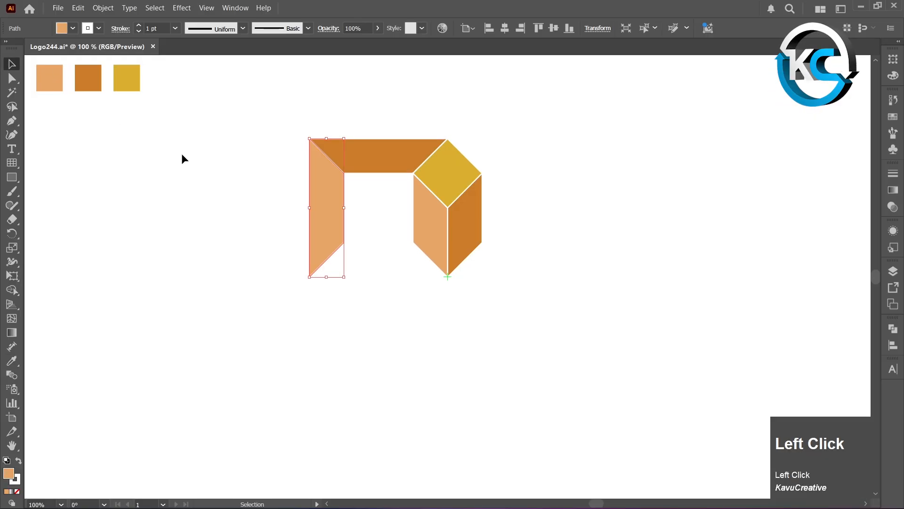
pyautogui.click(214, 217)
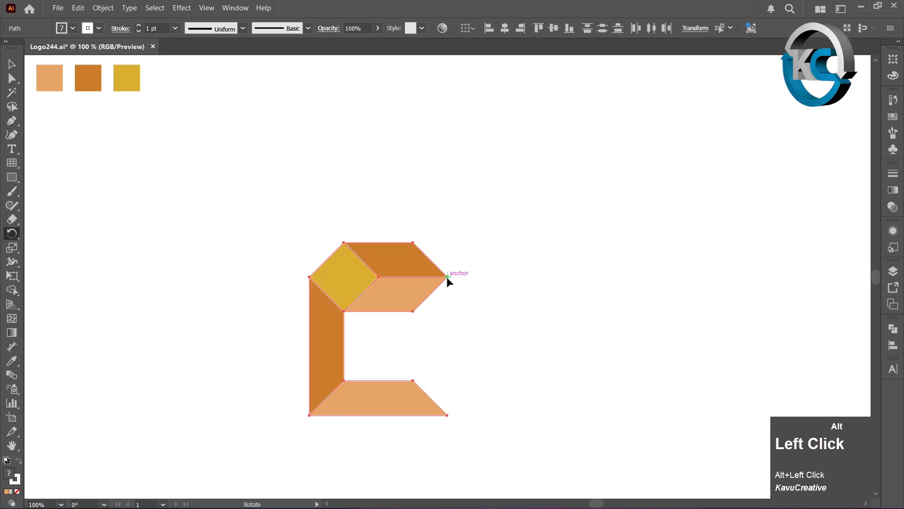
# Rotate a copy of the block around its corner anchor at the centre, repeating with Ctrl+D.
pyautogui.click(447, 278)
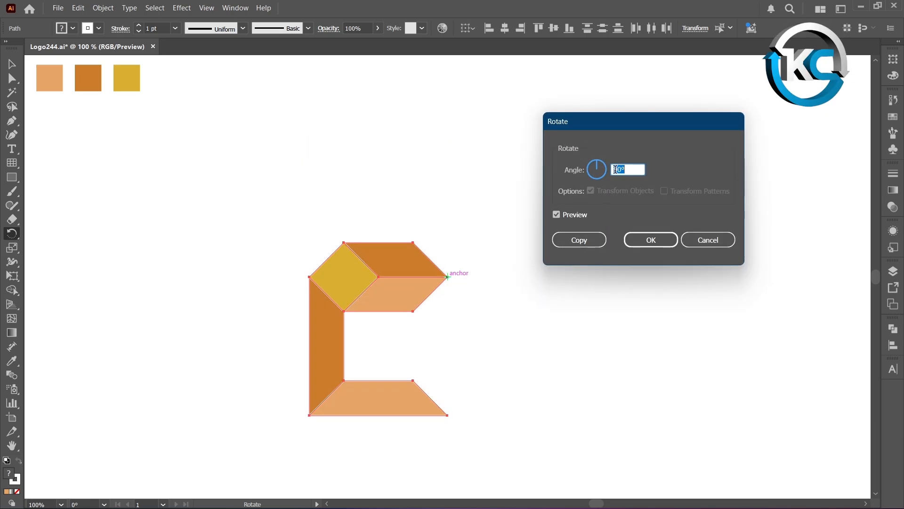
pyautogui.click(650, 240)
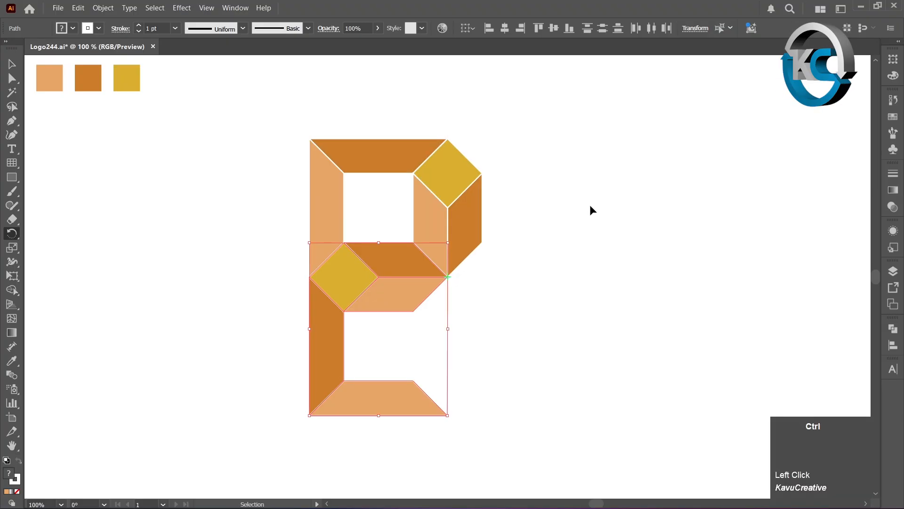
pyautogui.press('ctrl+d')
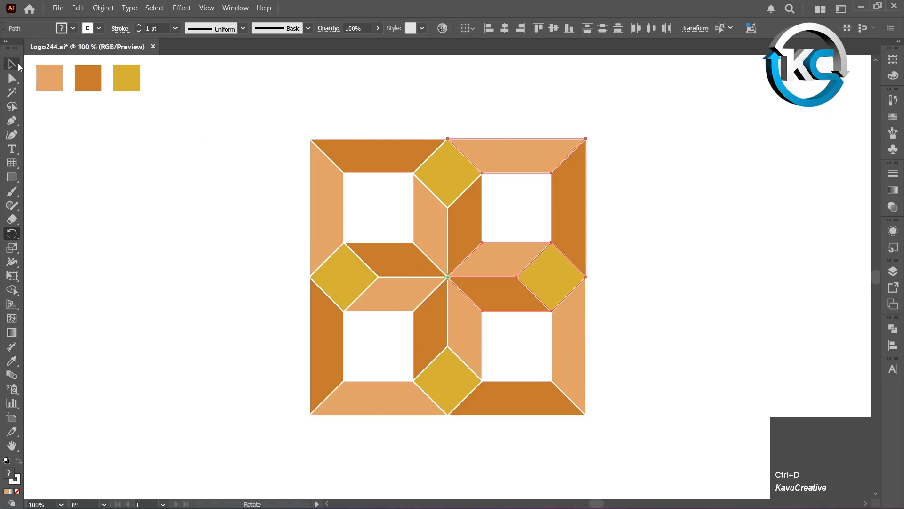
pyautogui.click(245, 155)
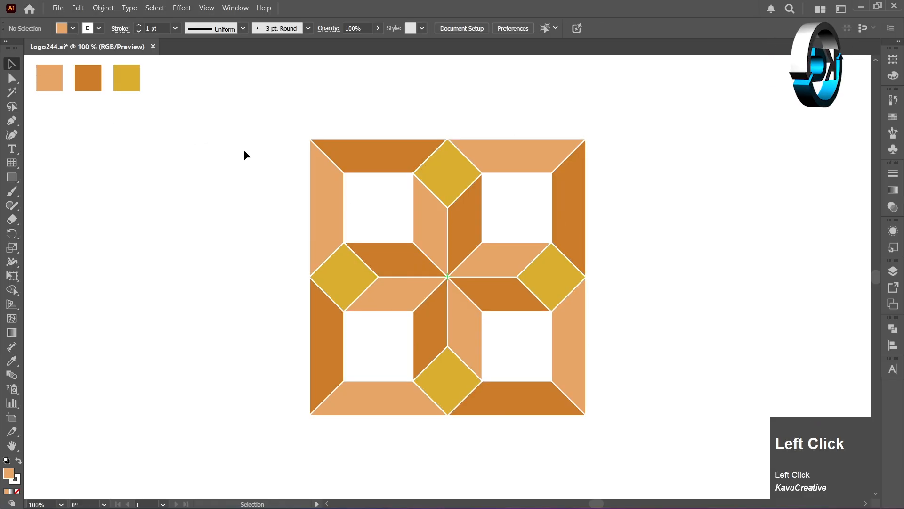
# Expand the logo's fill and stroke into shapes via Object > Expand.
pyautogui.click(447, 277)
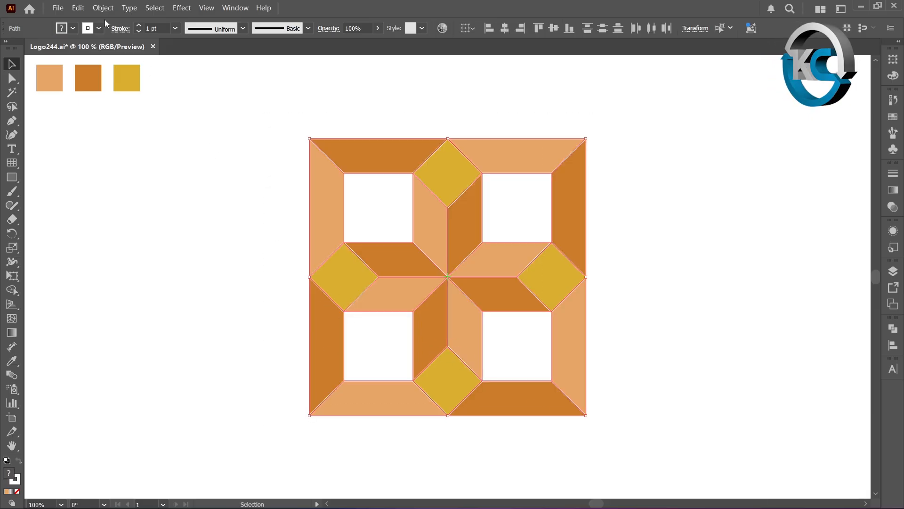
pyautogui.click(103, 7)
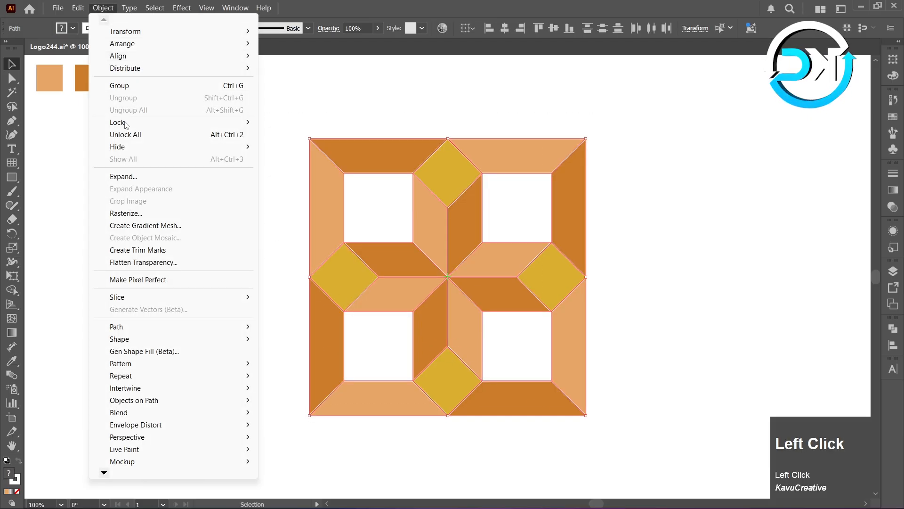
pyautogui.click(123, 176)
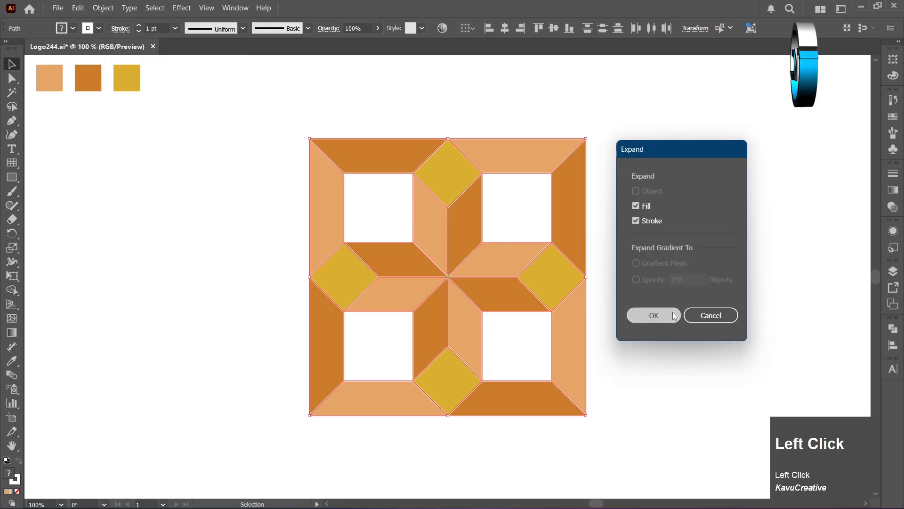
pyautogui.click(653, 316)
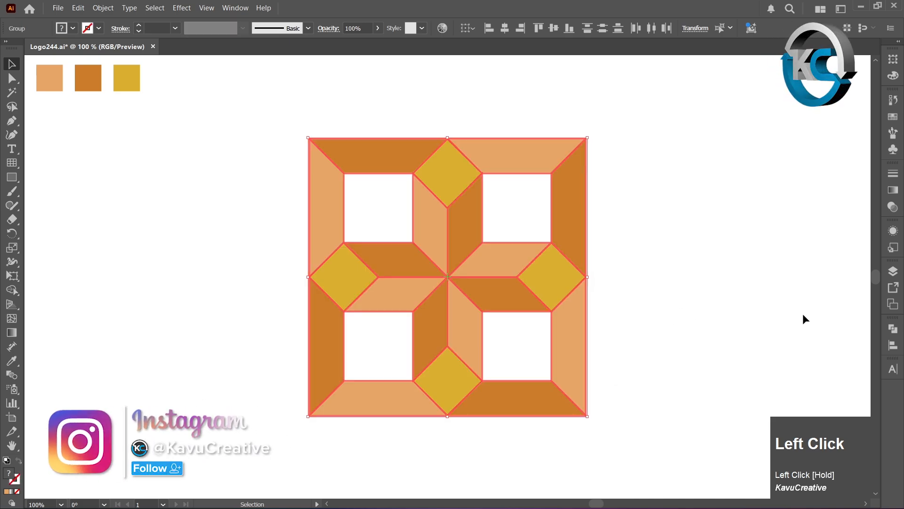
pyautogui.click(893, 330)
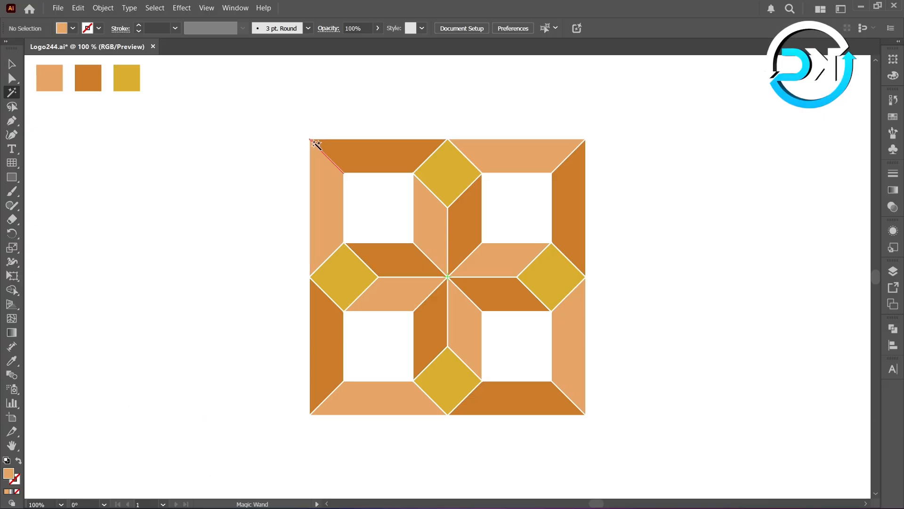
# Pick up all white divider pieces by clicking a white edge with the Magic Wand.
pyautogui.click(315, 144)
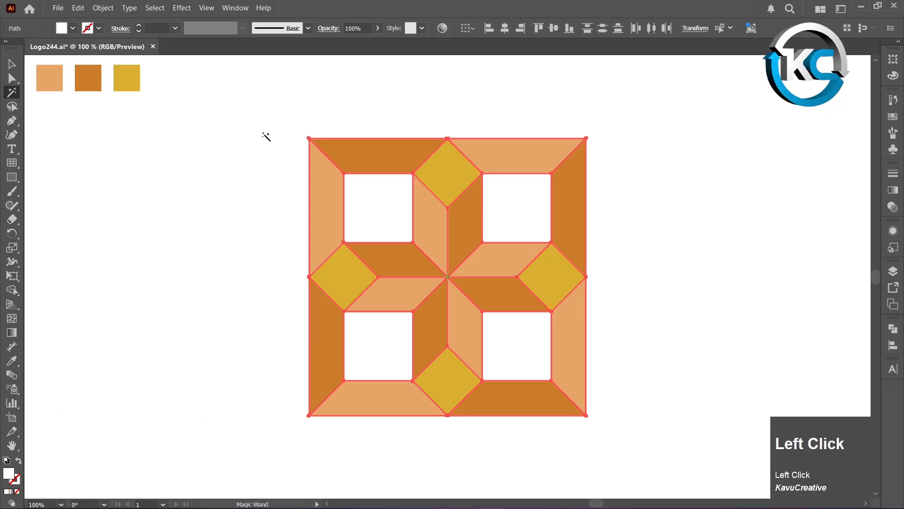